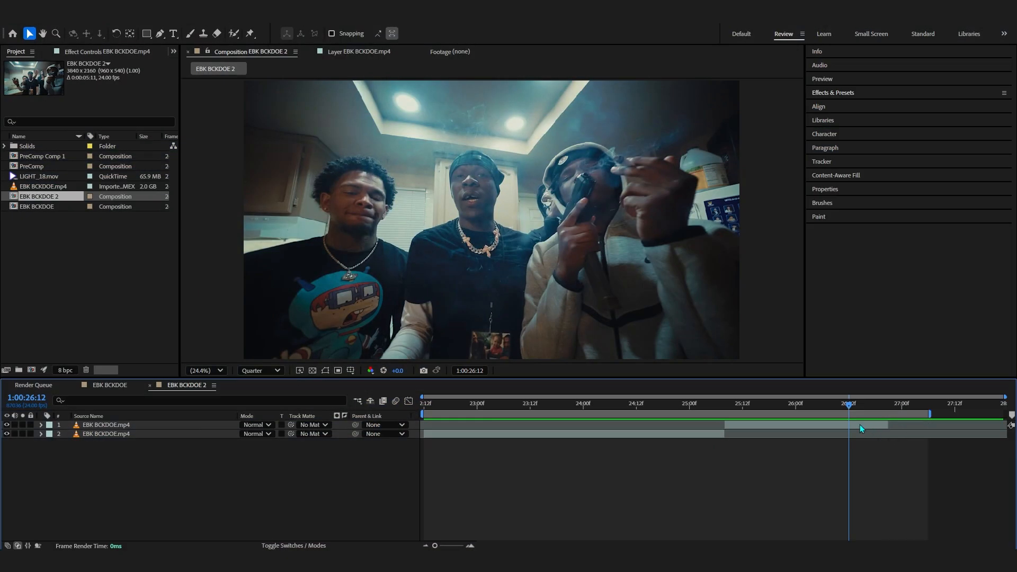
Step: Split the music-video clip so the short piece before the second clip is its own layer, with the work area starting before it
click(617, 402)
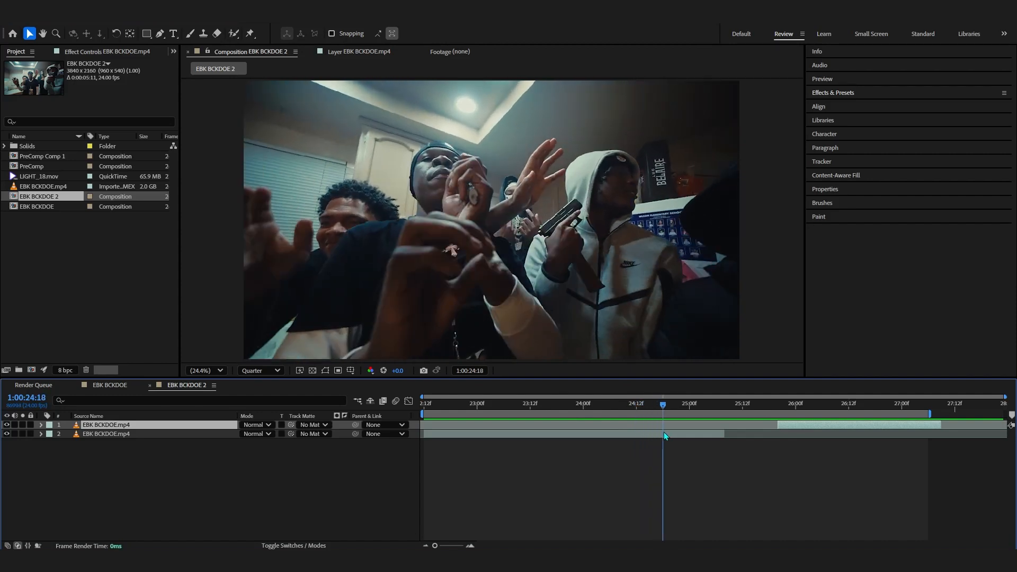
drag(663, 404, 777, 404)
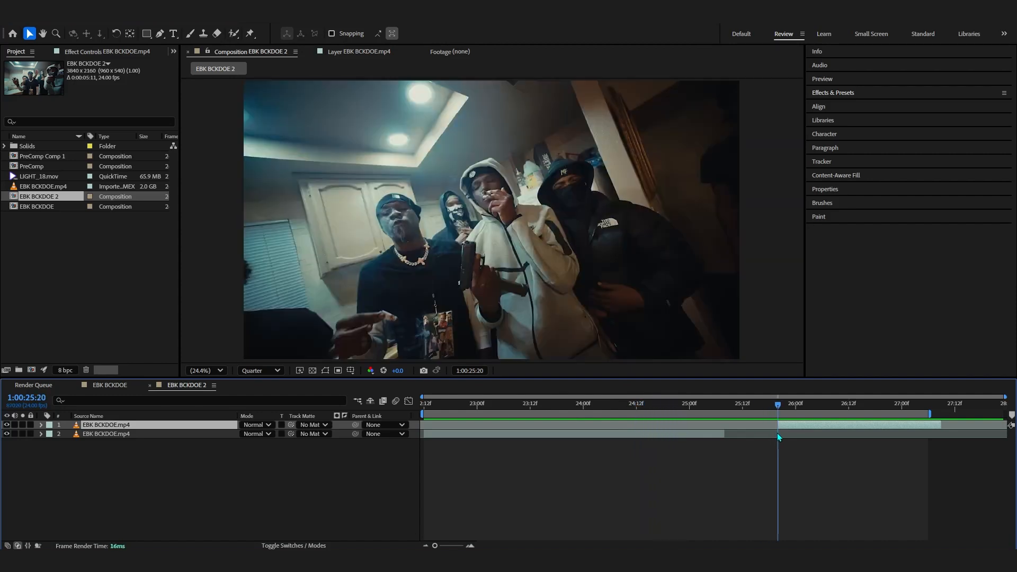
click(677, 404)
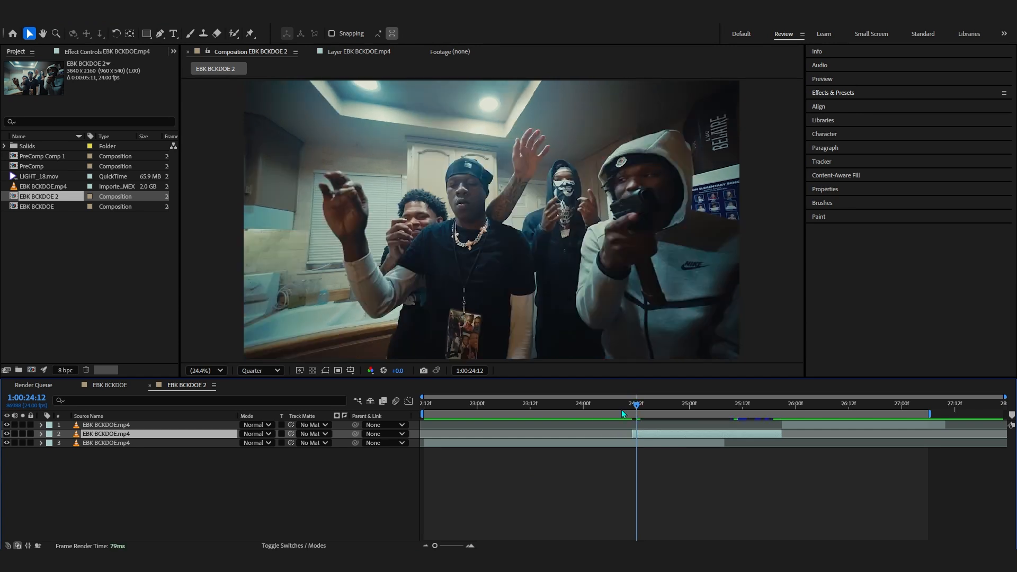
drag(636, 405, 610, 406)
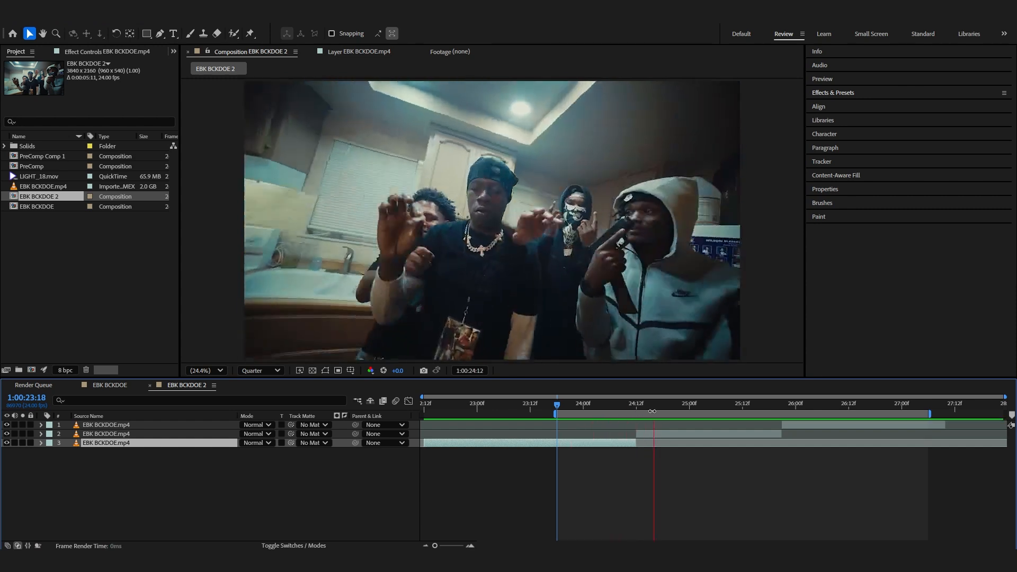
click(843, 403)
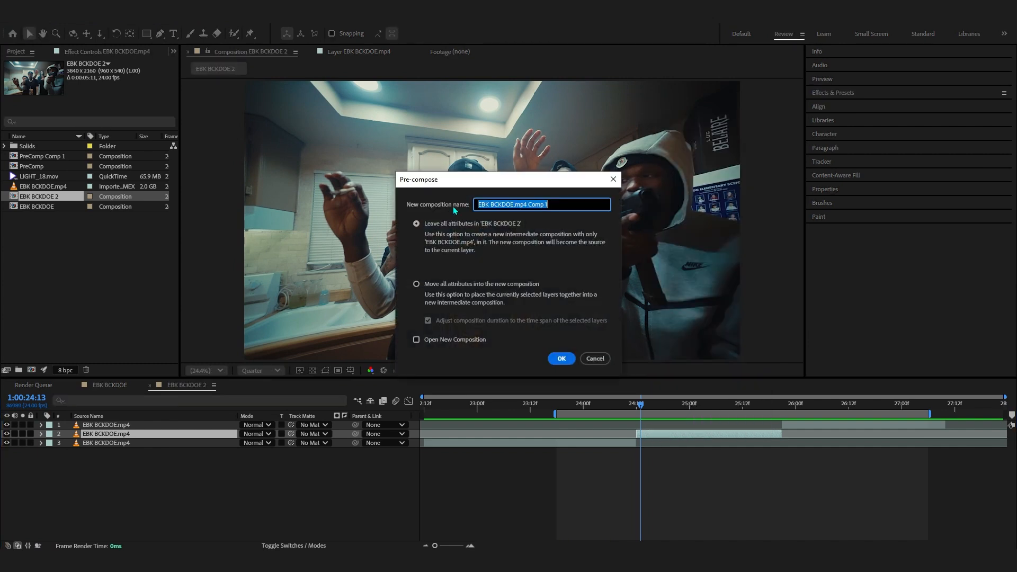
Step: Pre-compose the middle clip with 'Move all attributes' and apply RSMB motion blur to it
click(416, 285)
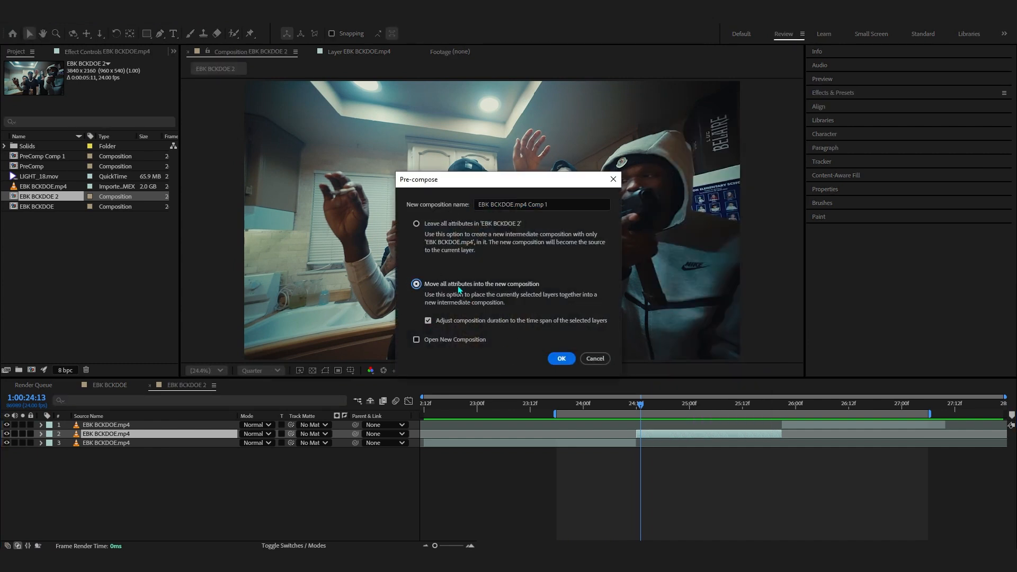
click(561, 358)
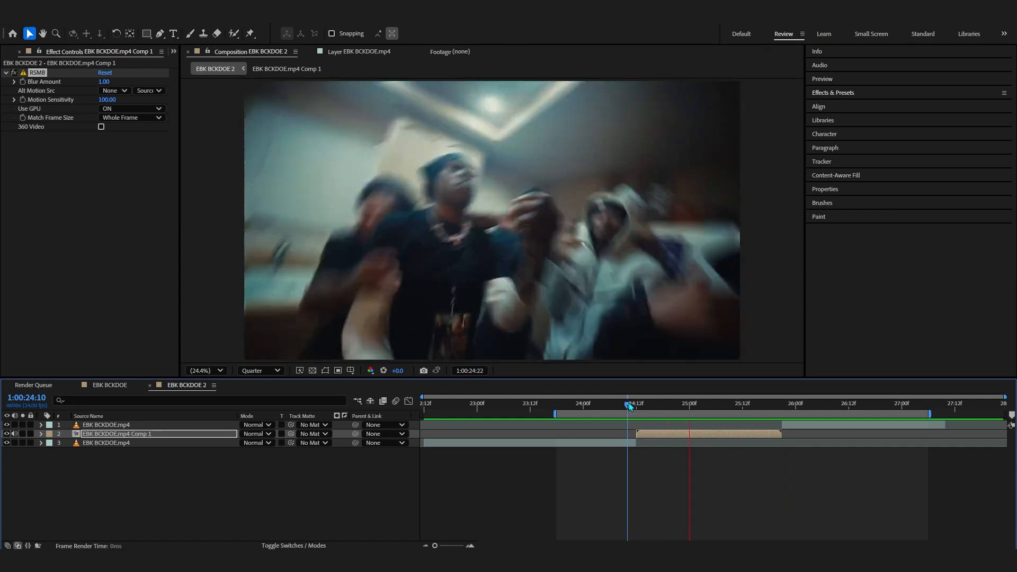
Step: Apply Posterize Time at 16 fps to the nested section and open its comp
text(post)
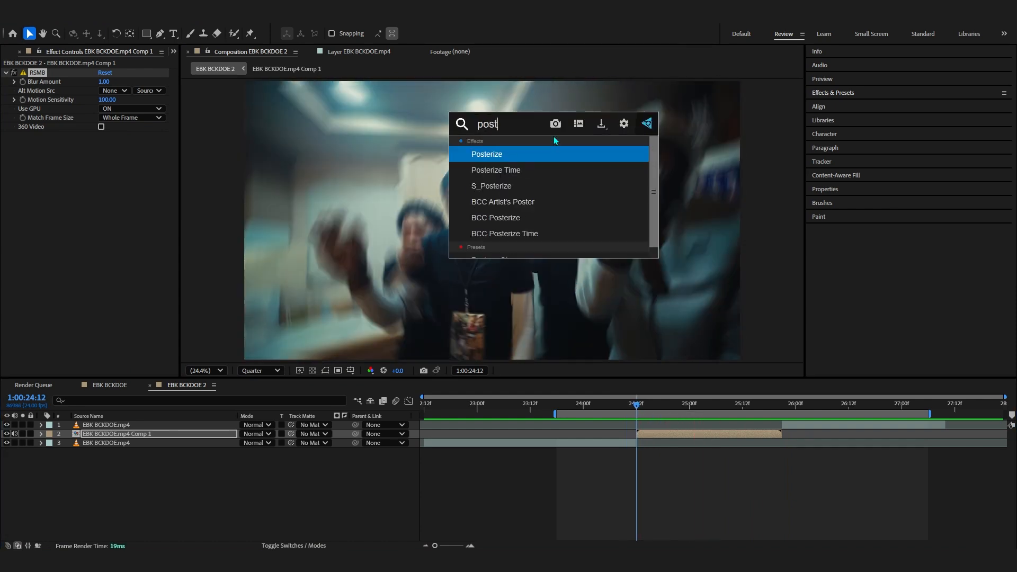
double_click(495, 169)
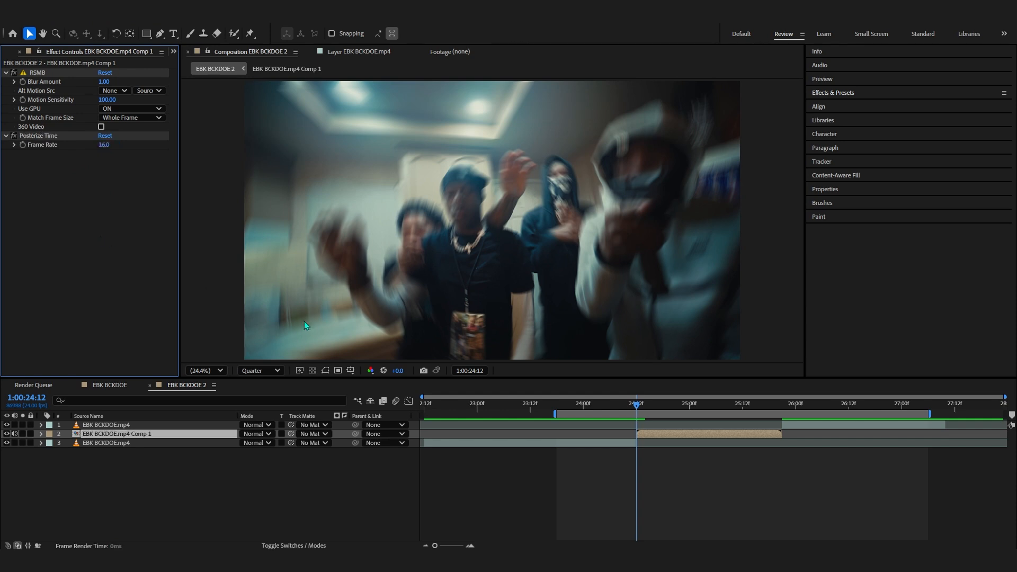
click(627, 403)
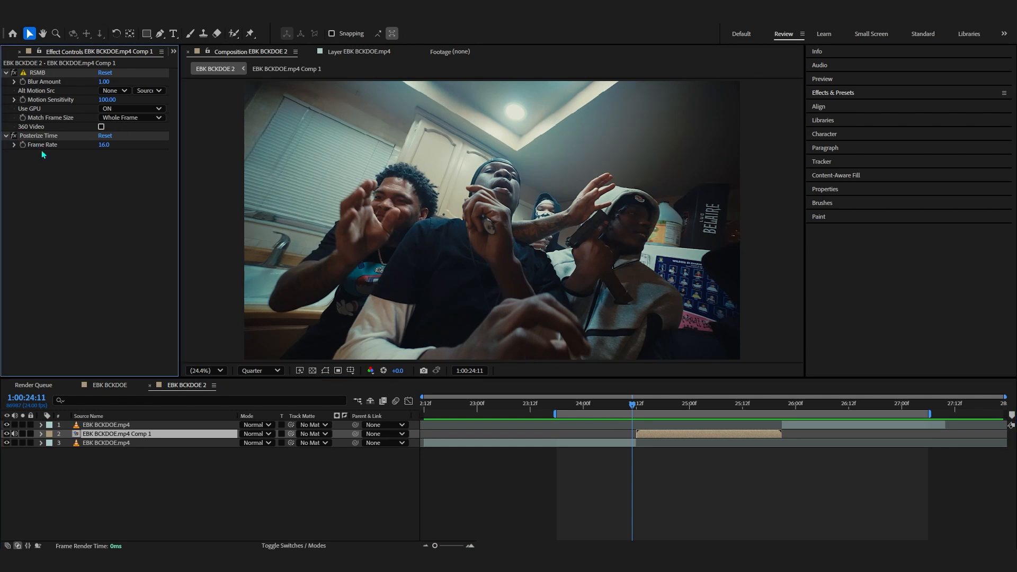
click(633, 404)
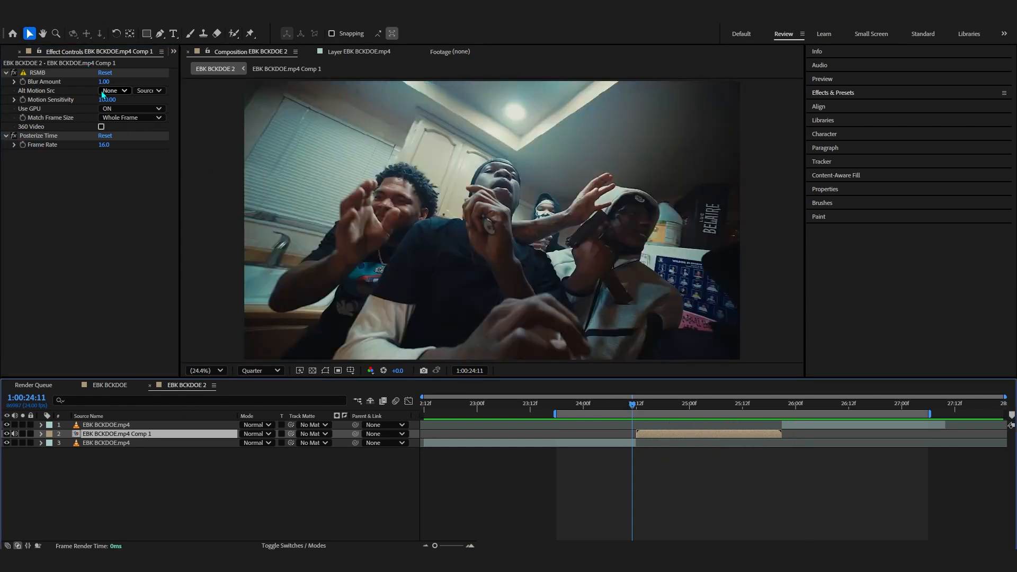
click(104, 81)
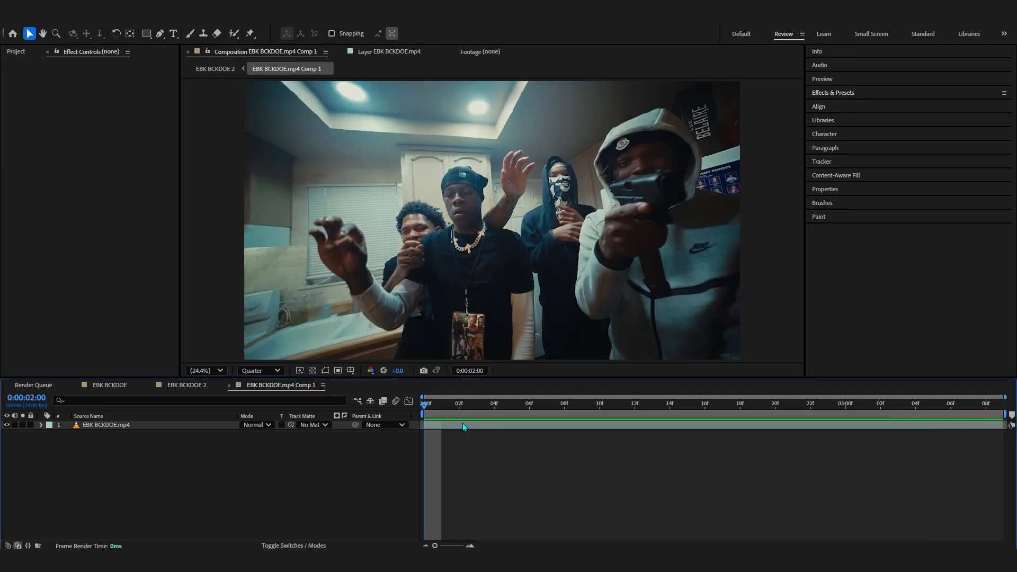
Step: Overlay LIGHT_18.mov in Linear Dodge mode and bend its Curves to adjust brightness
click(16, 51)
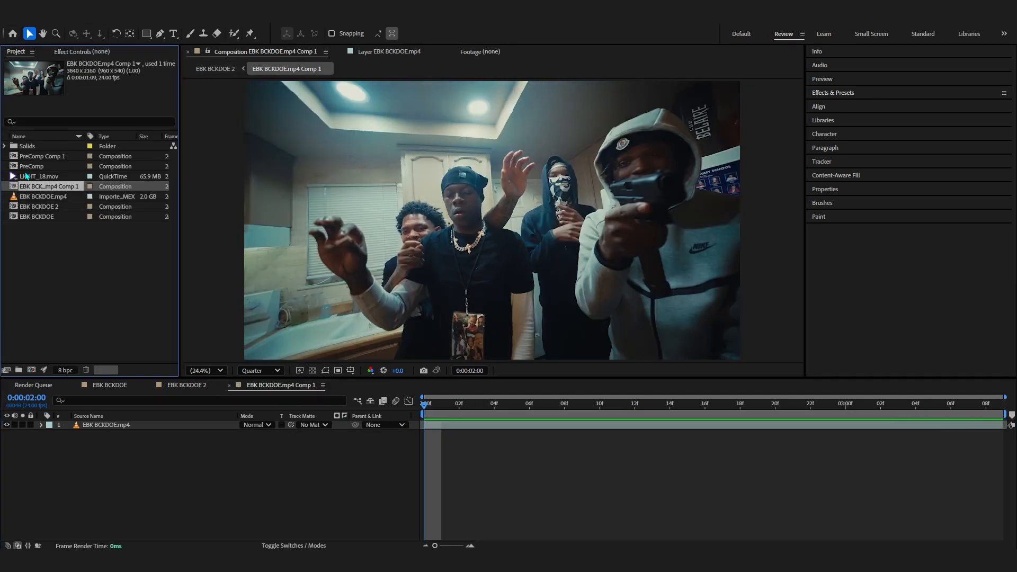
double_click(40, 176)
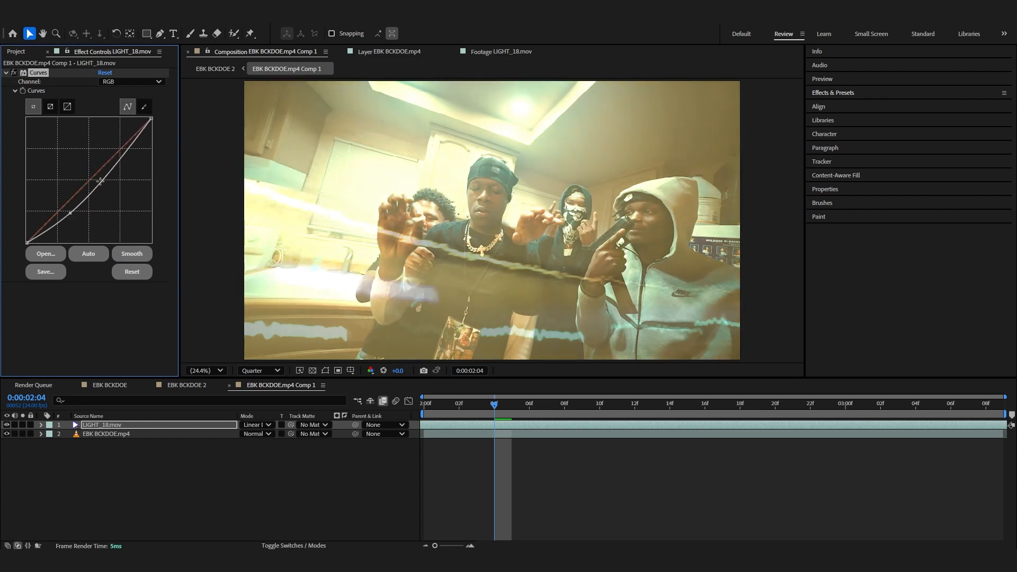
drag(101, 180, 86, 224)
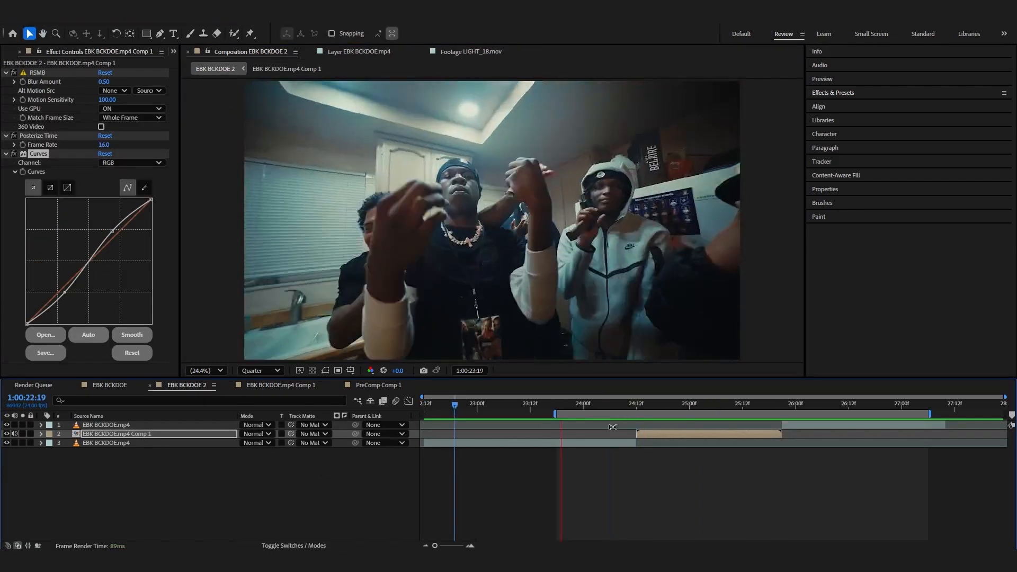
Step: Apply Warp to the Comp 1 layer in EBK BCKDOE 2 with Arc style and an adjusted Bend axis
click(627, 413)
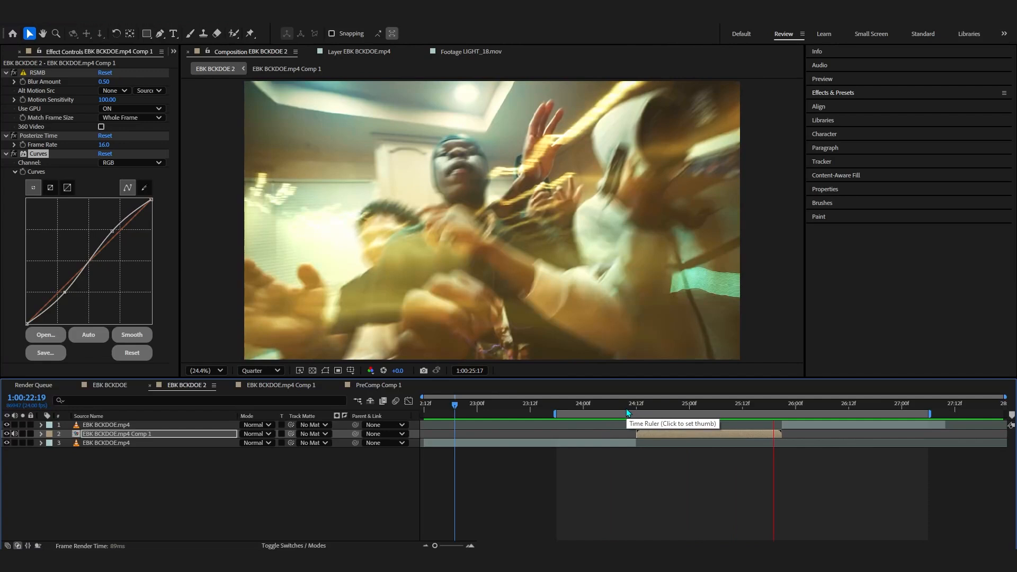
click(623, 406)
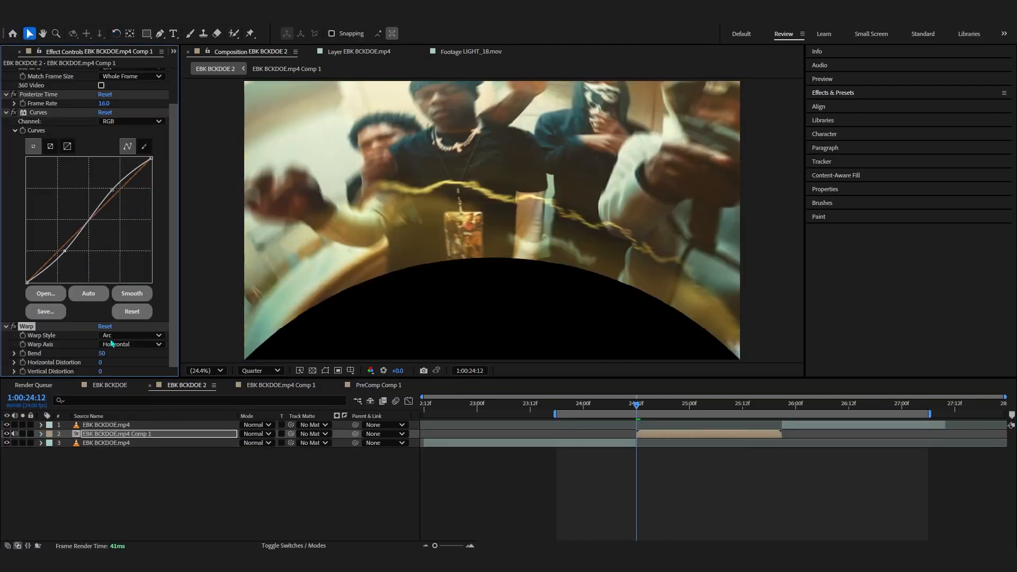
click(129, 336)
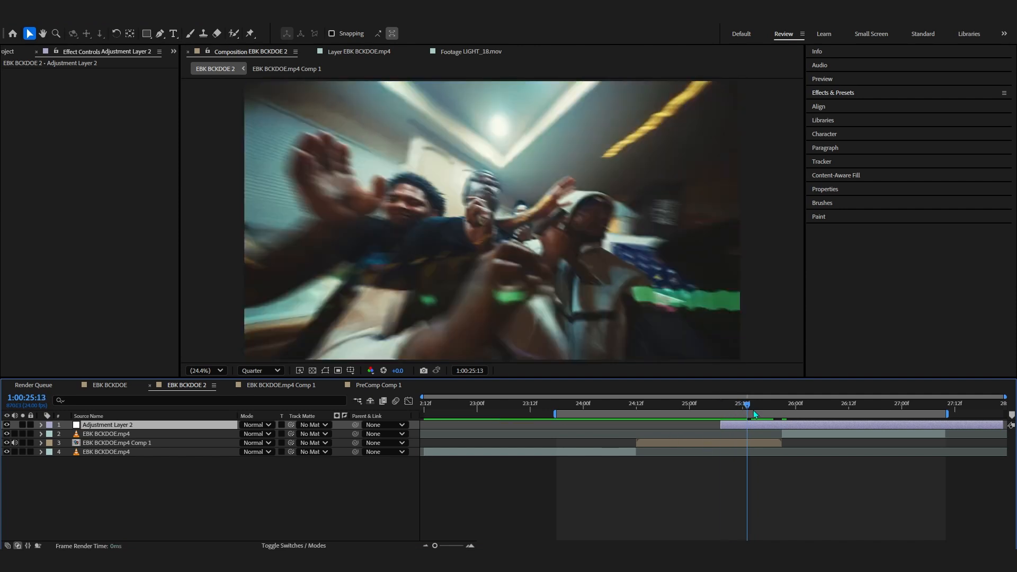
Step: Create an adjustment layer at the second clip's start and apply the ASIM BEST WIGGLE user preset
click(833, 92)
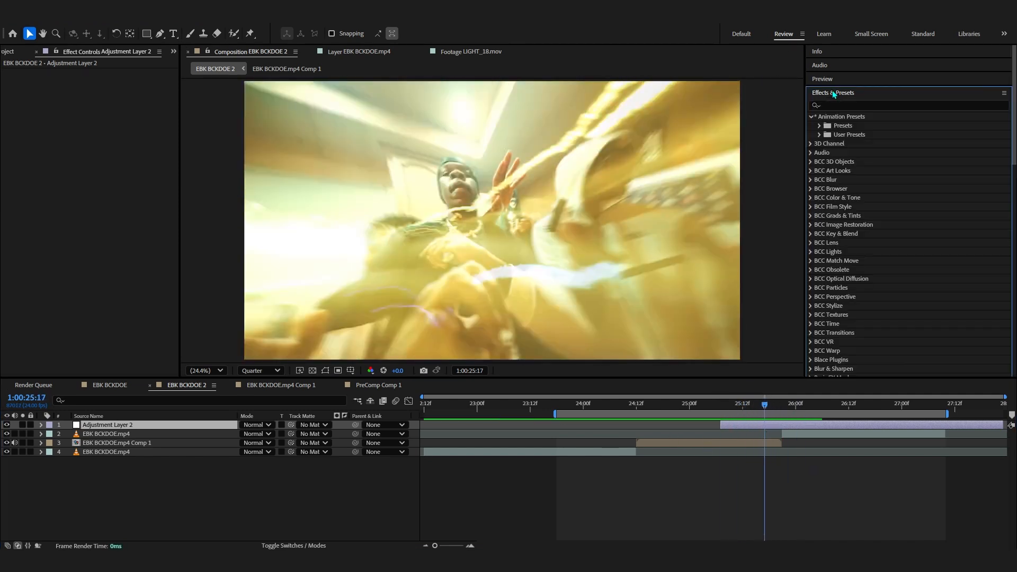
click(820, 135)
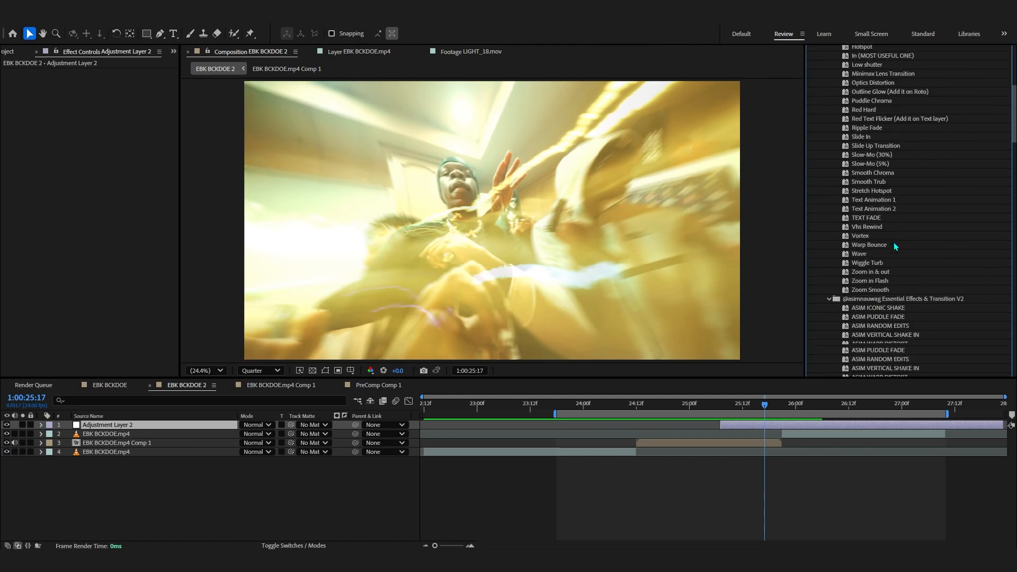
scroll(down, 3)
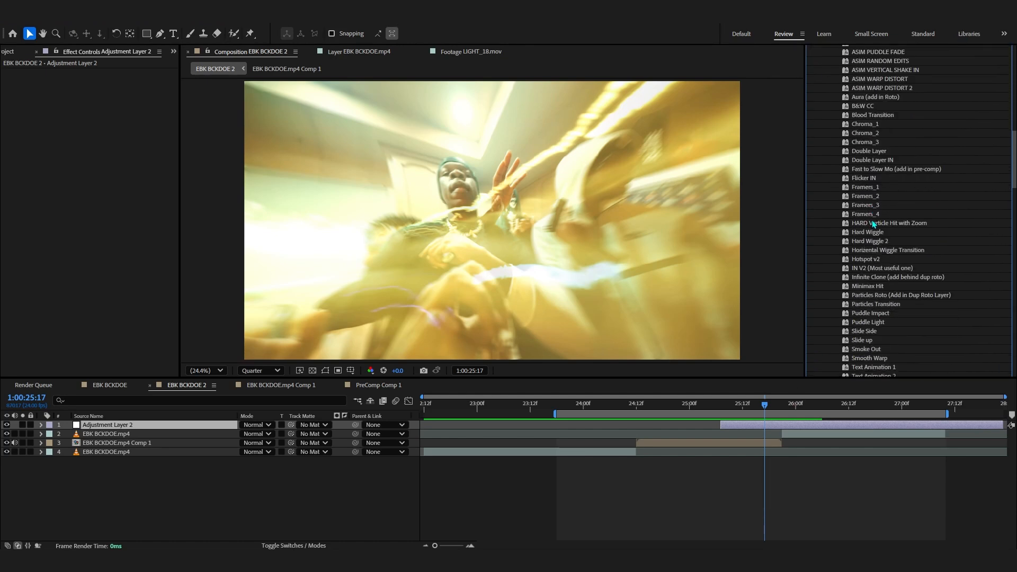
click(889, 250)
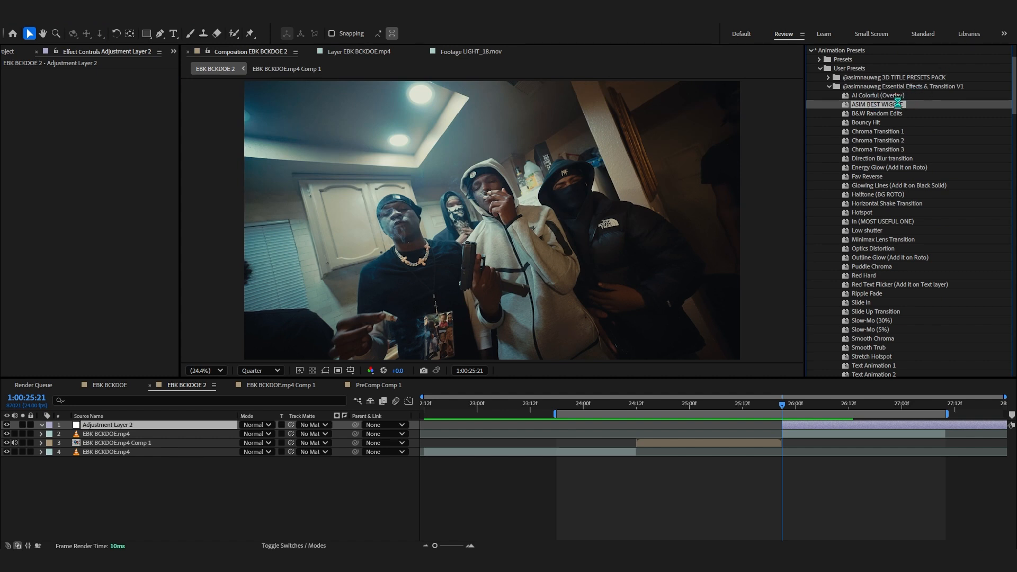
double_click(876, 105)
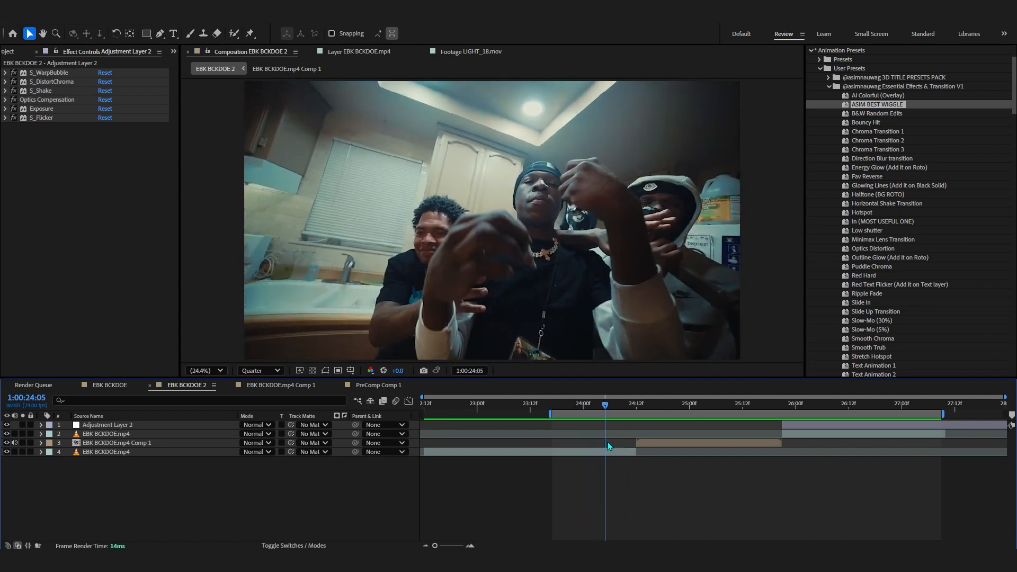
Step: Add another adjustment layer with the Hotspot v2 preset and reveal its threshold, blur and flicker keyframes
click(649, 403)
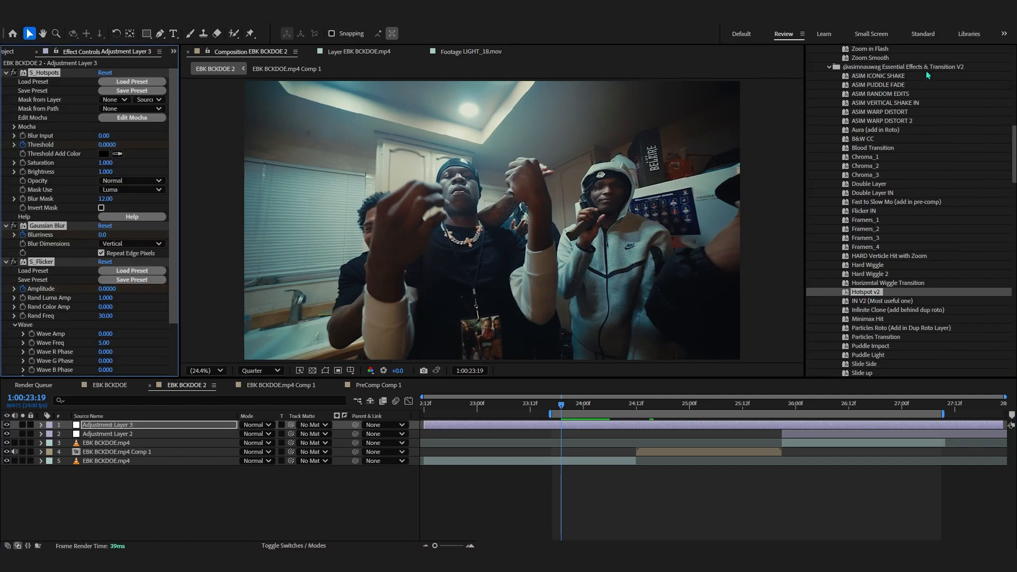
click(40, 425)
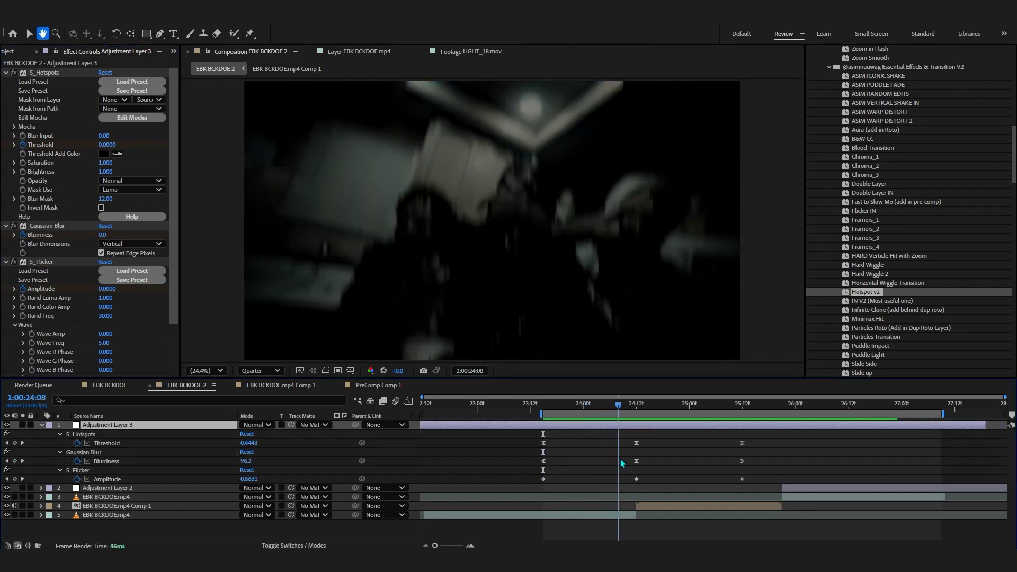
click(570, 402)
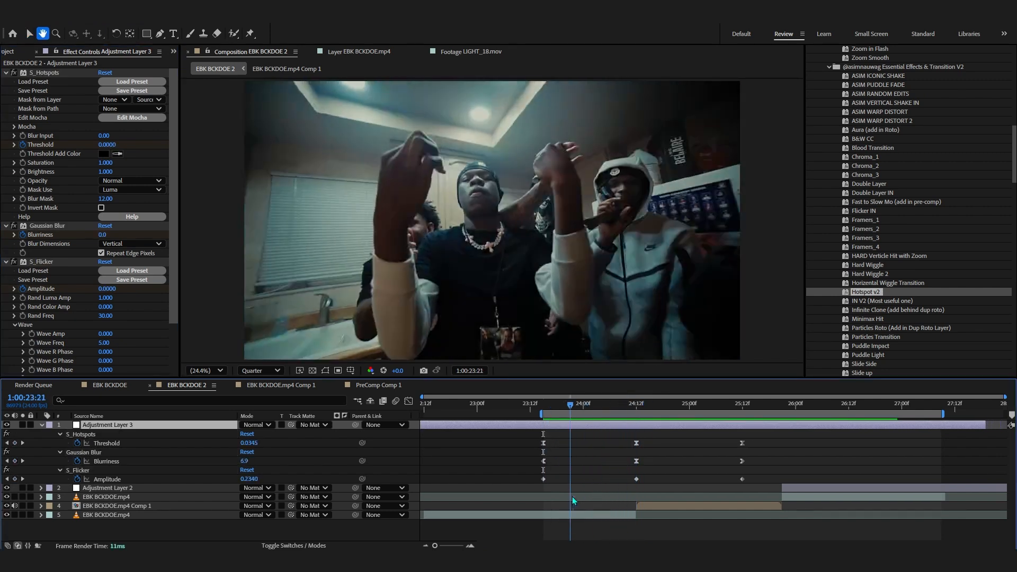